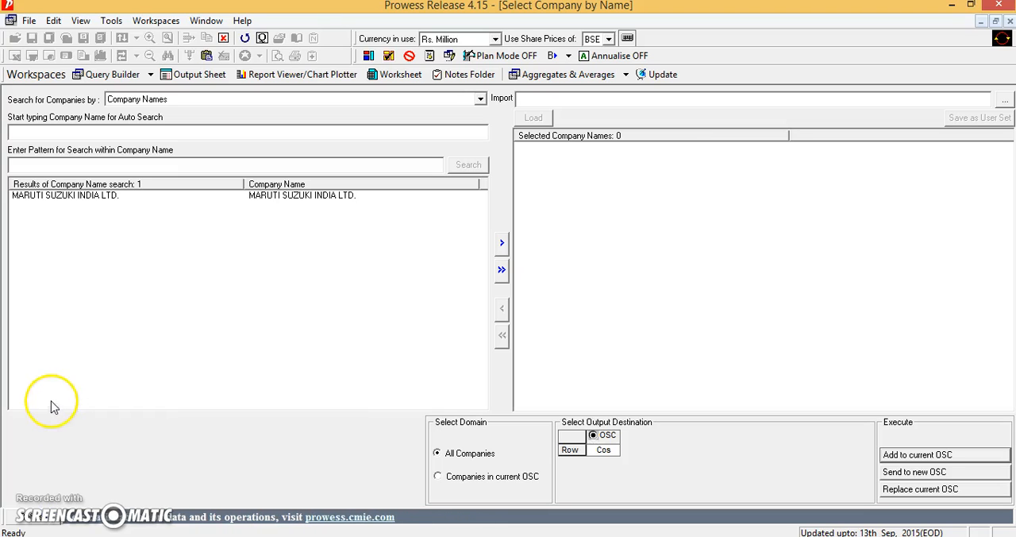
{"action": "mouse_move", "coordinate": [155, 73]}
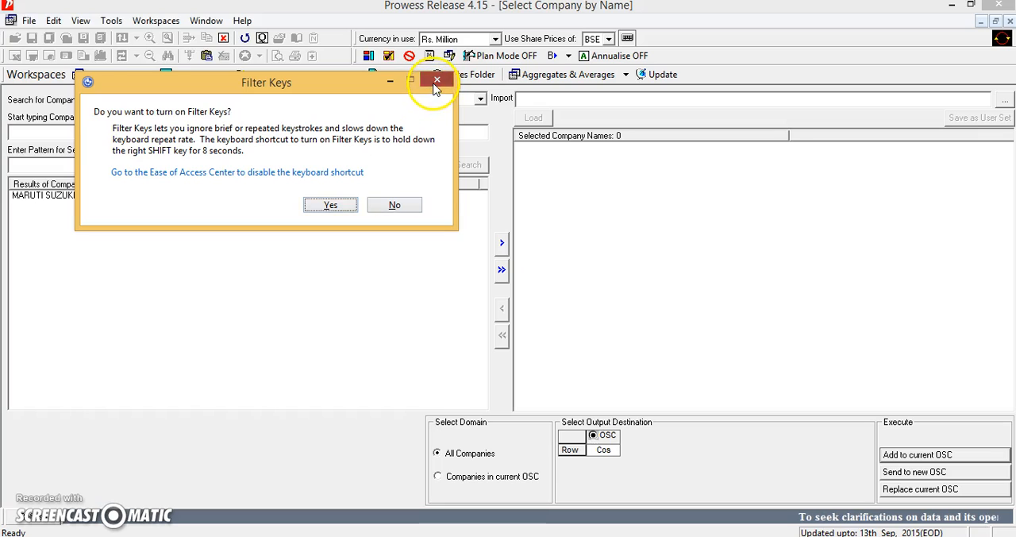
Search company names for 'MARUTI SUZUKI' and pick MARUTI SUZUKI INDIA LTD. from the matches
{"action": "left_click", "coordinate": [432, 83]}
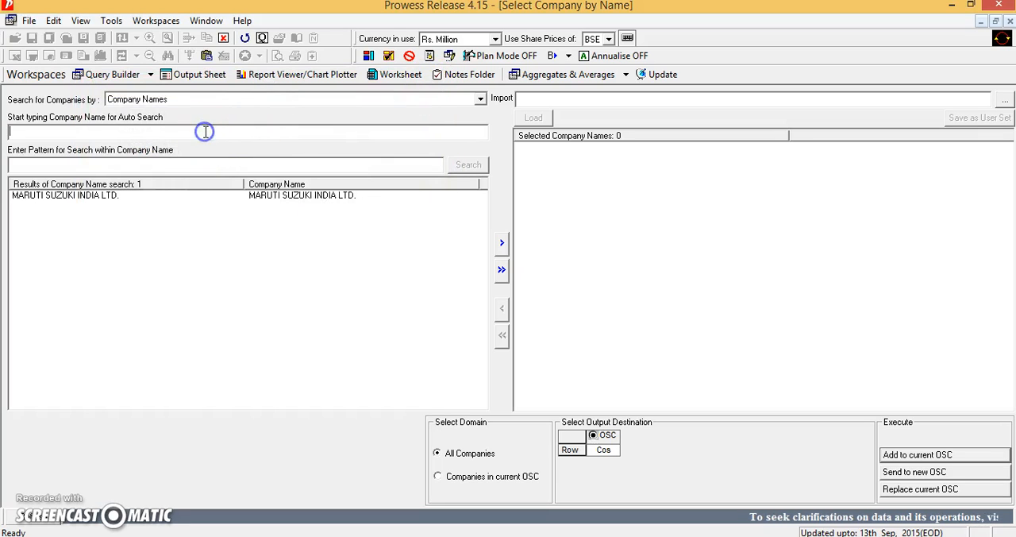
{"action": "type", "text": "MARUTI"}
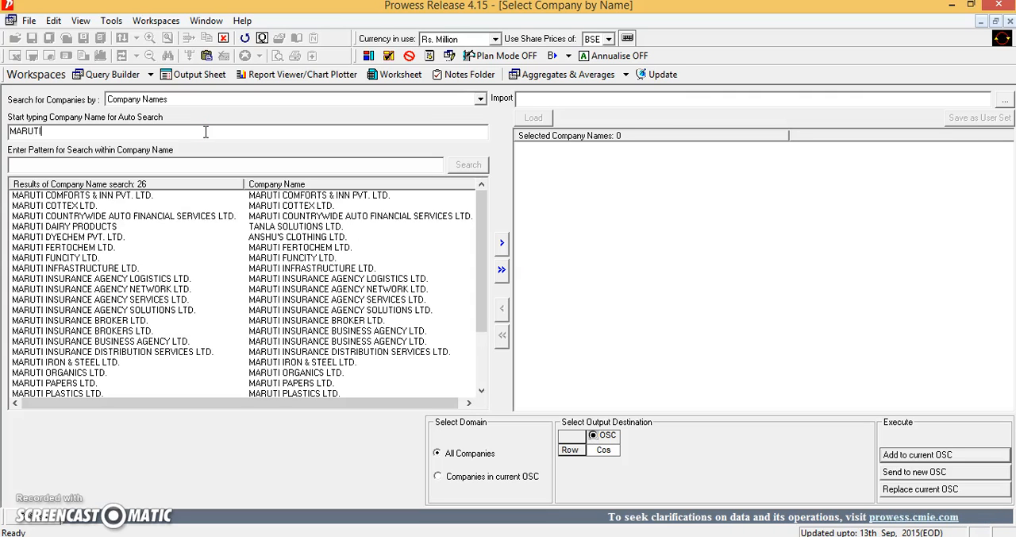
{"action": "type", "text": "SU"}
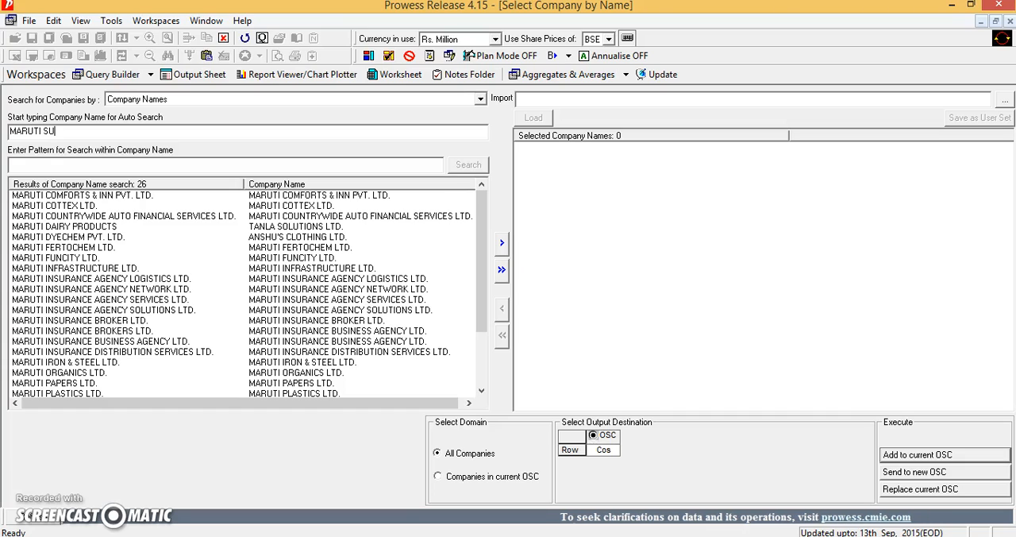
{"action": "type", "text": "ZUKI"}
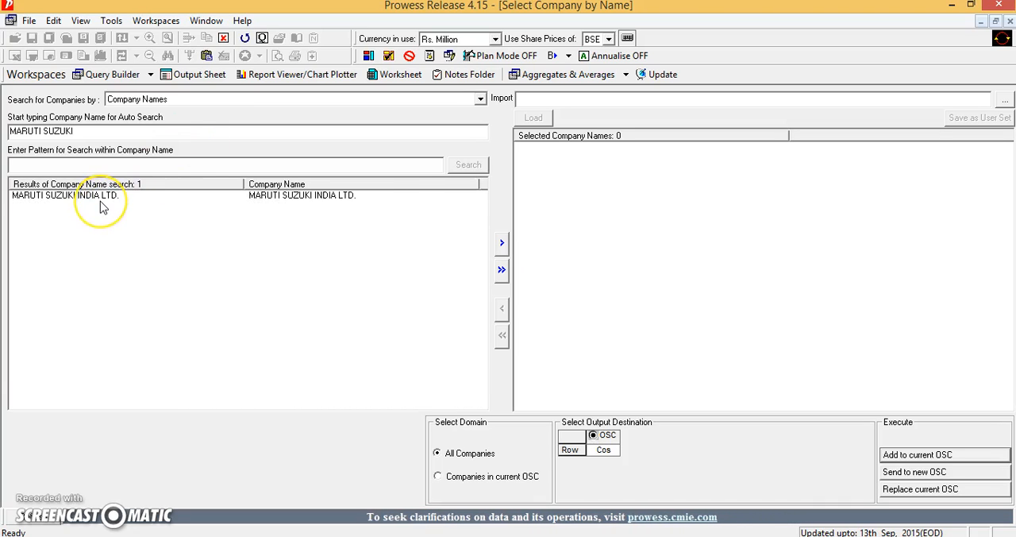
{"action": "mouse_move", "coordinate": [102, 204]}
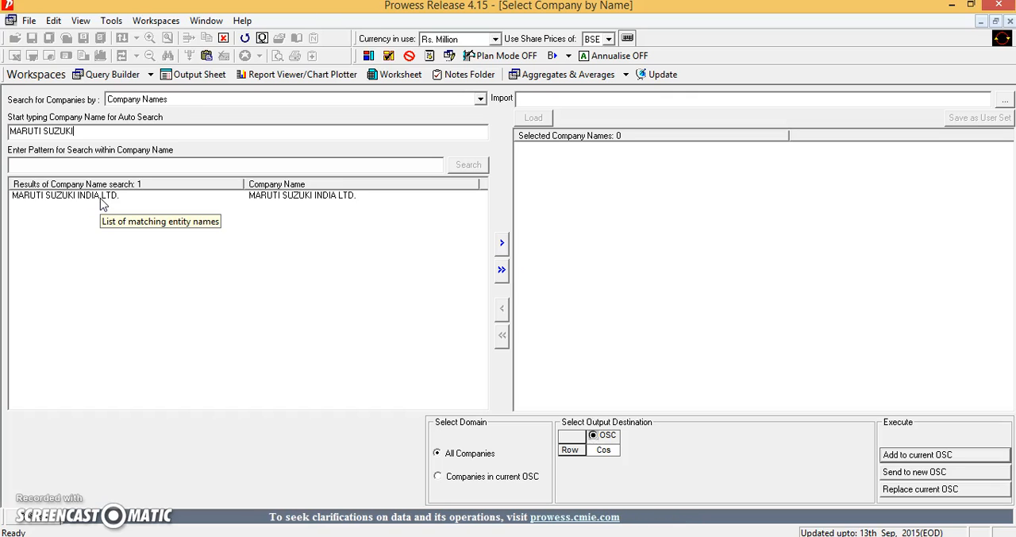
{"action": "left_click", "coordinate": [67, 207]}
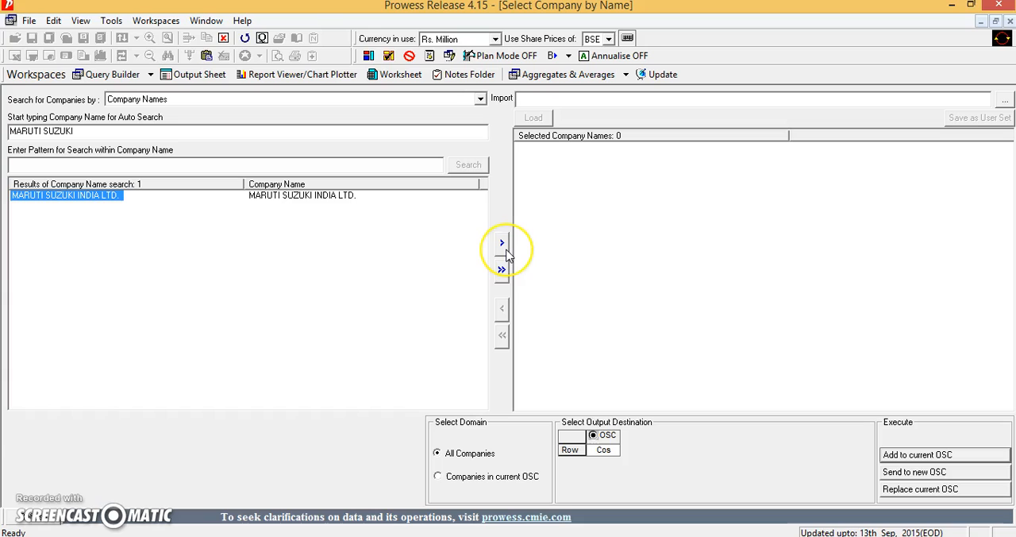
{"action": "mouse_move", "coordinate": [508, 257]}
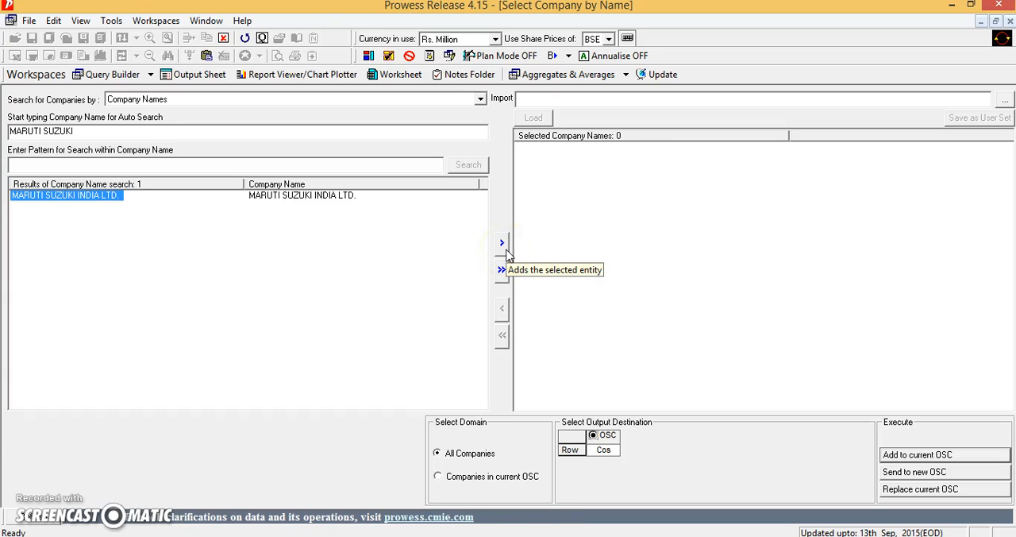
Move Maruti Suzuki India Ltd. into the selected companies list
{"action": "left_click", "coordinate": [502, 242]}
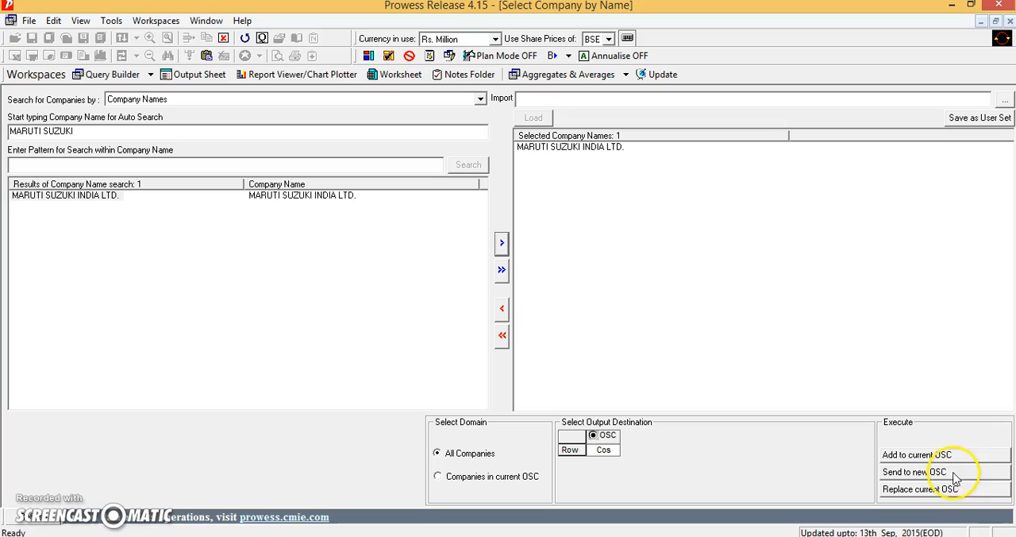
{"action": "mouse_move", "coordinate": [945, 459]}
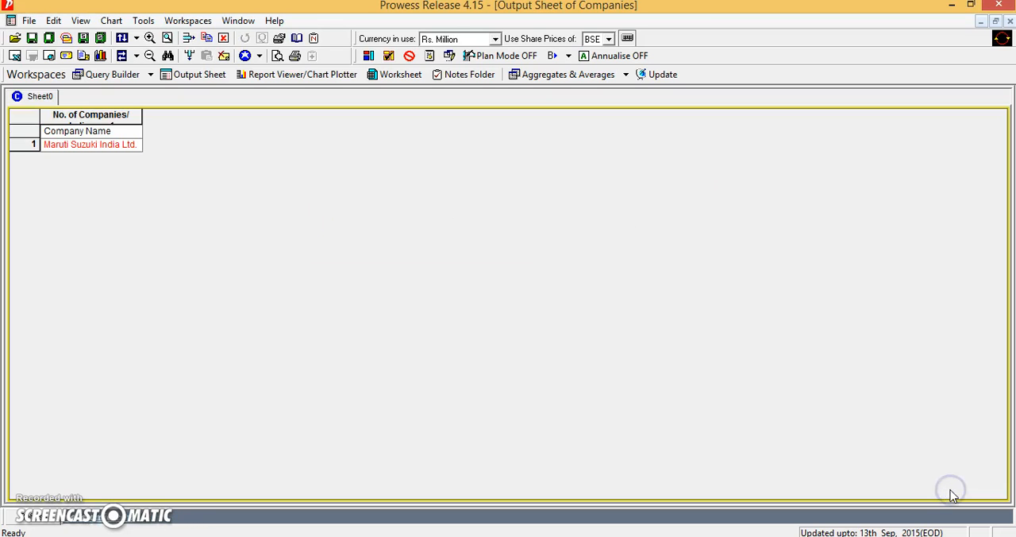
{"action": "mouse_move", "coordinate": [953, 494]}
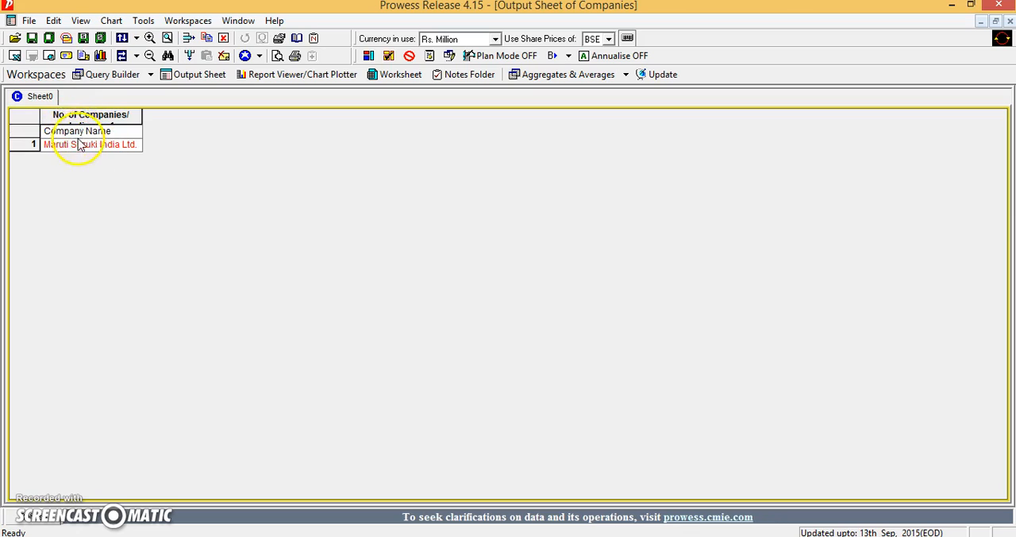
{"action": "mouse_move", "coordinate": [69, 151]}
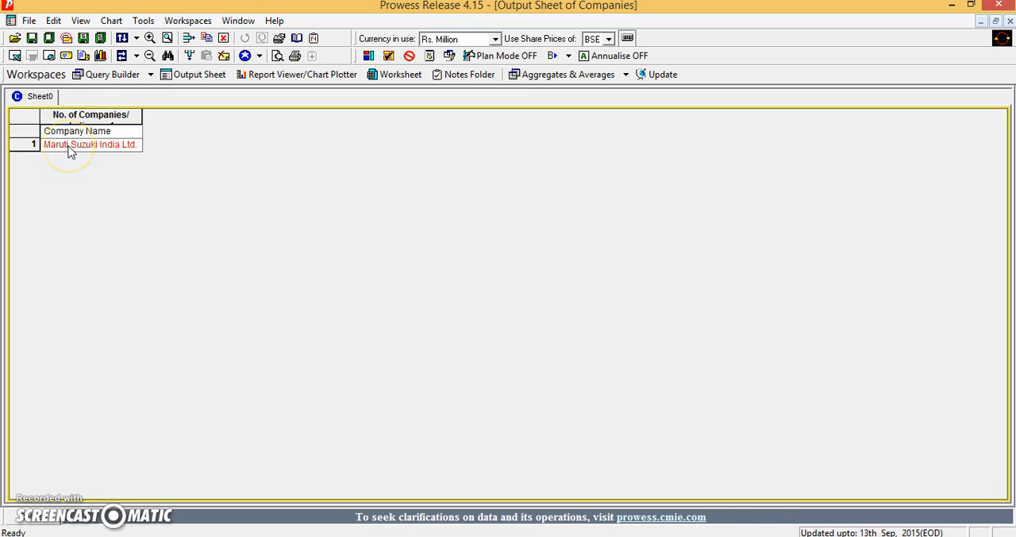
{"action": "mouse_move", "coordinate": [108, 151]}
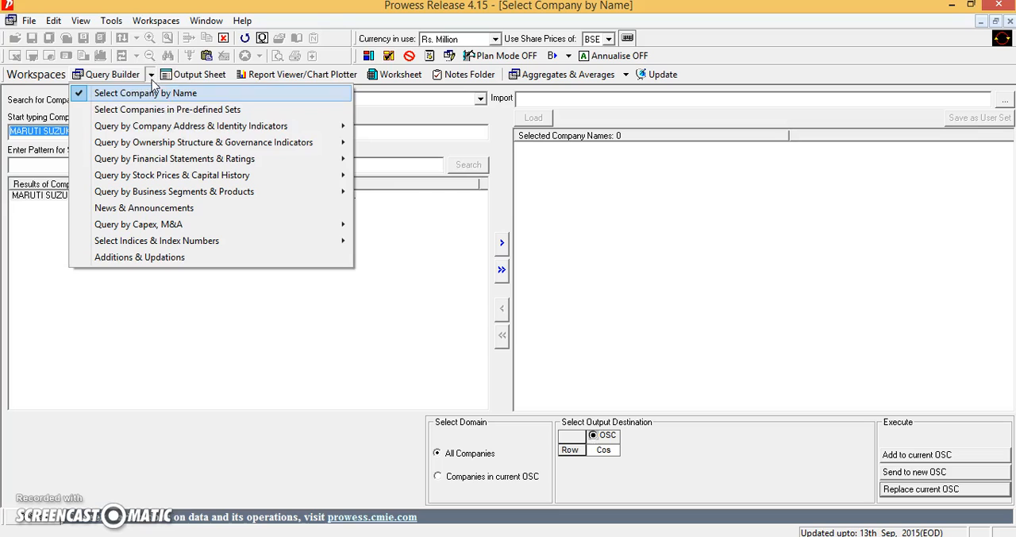
{"action": "mouse_move", "coordinate": [175, 159]}
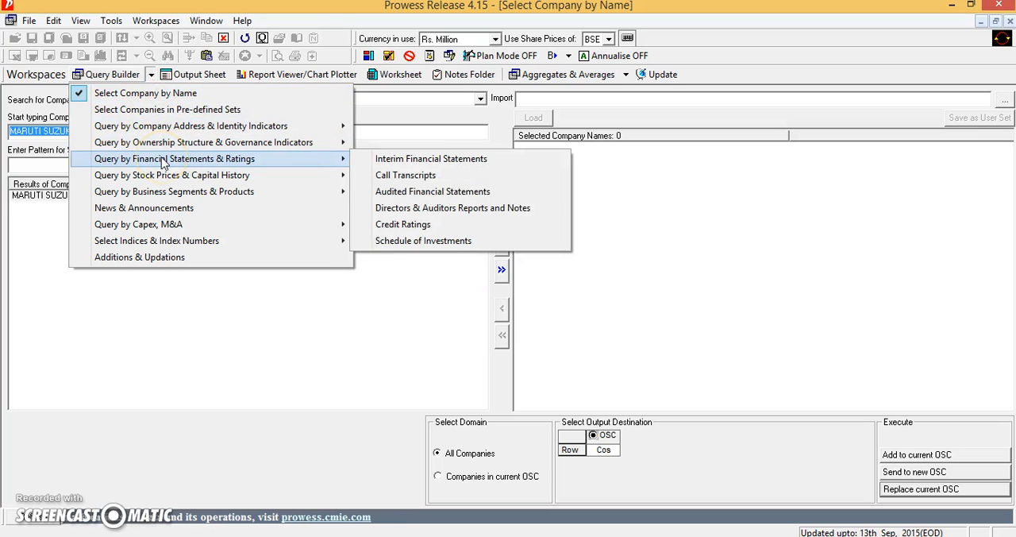
{"action": "mouse_move", "coordinate": [172, 174]}
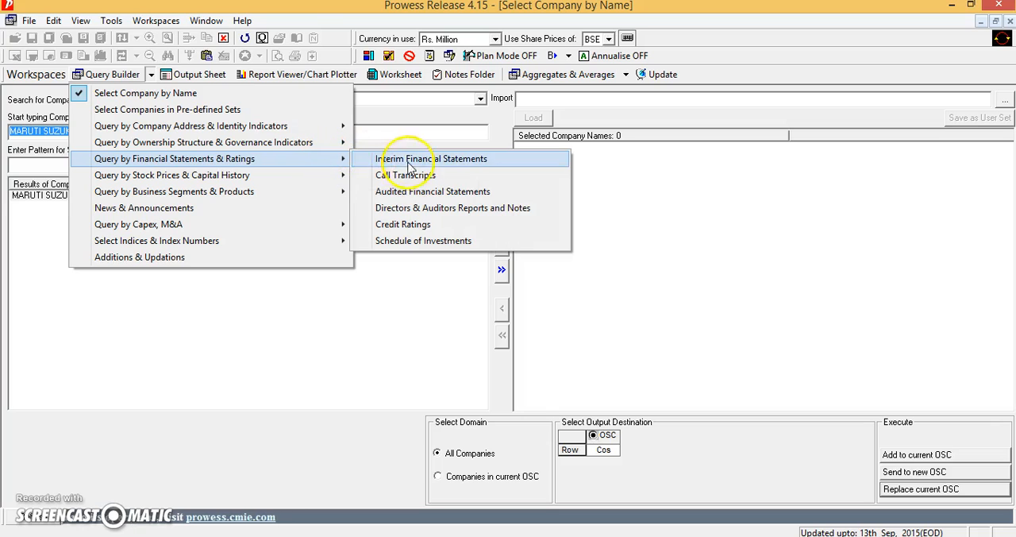
{"action": "mouse_move", "coordinate": [432, 190]}
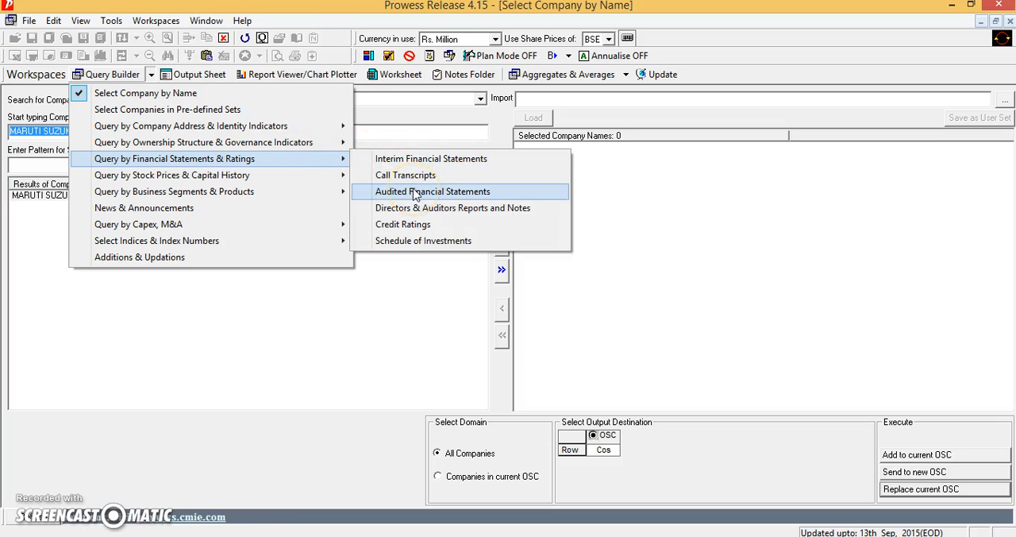
In the audited financial statements search, limit the Sales query domain to companies in the current OSC
{"action": "left_click", "coordinate": [432, 191]}
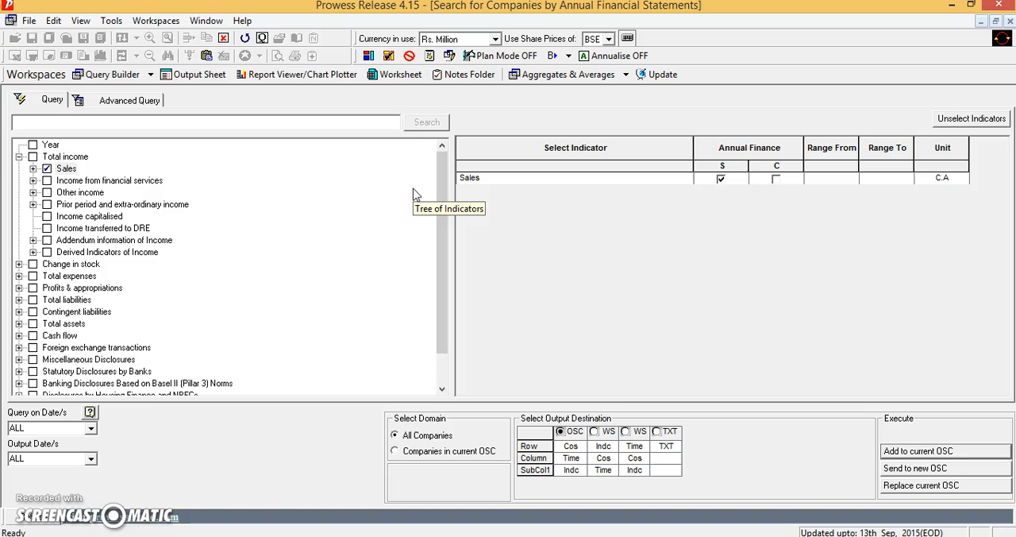
{"action": "mouse_move", "coordinate": [591, 213]}
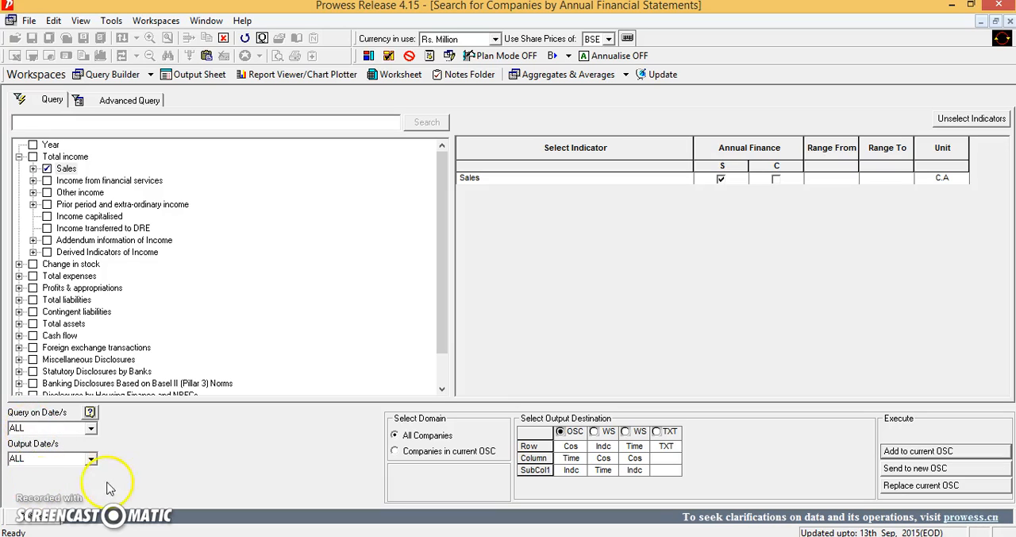
{"action": "mouse_move", "coordinate": [241, 467]}
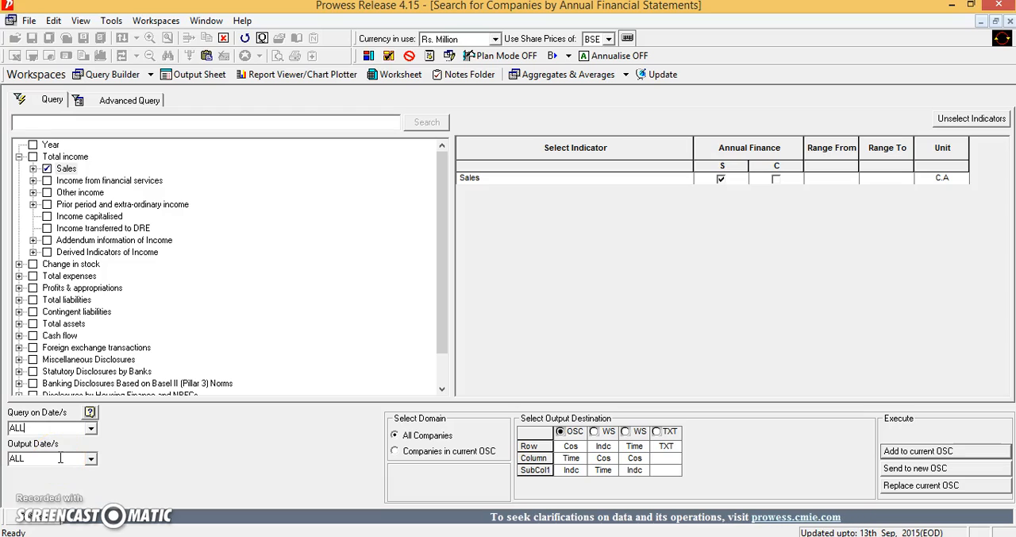
{"action": "mouse_move", "coordinate": [372, 434]}
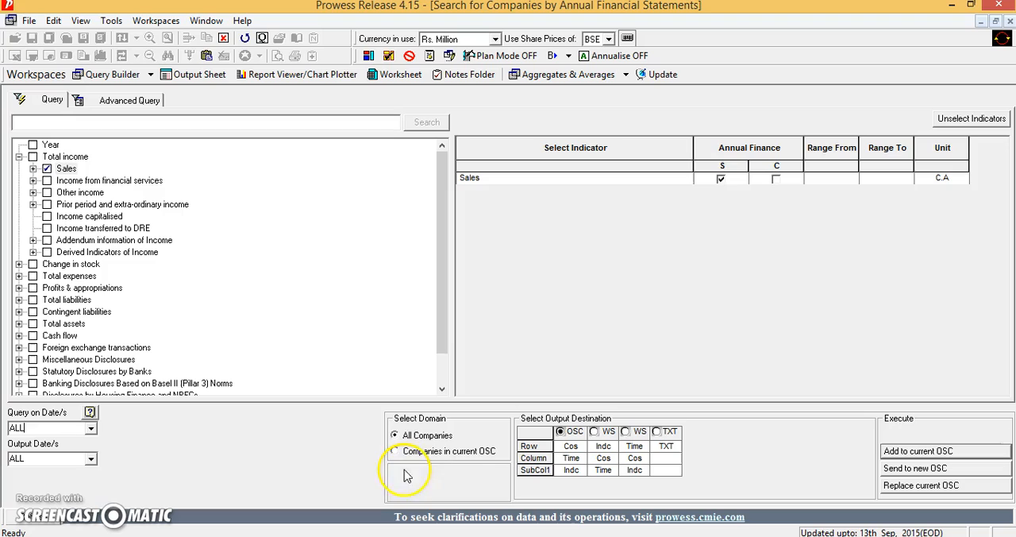
{"action": "left_click", "coordinate": [394, 451]}
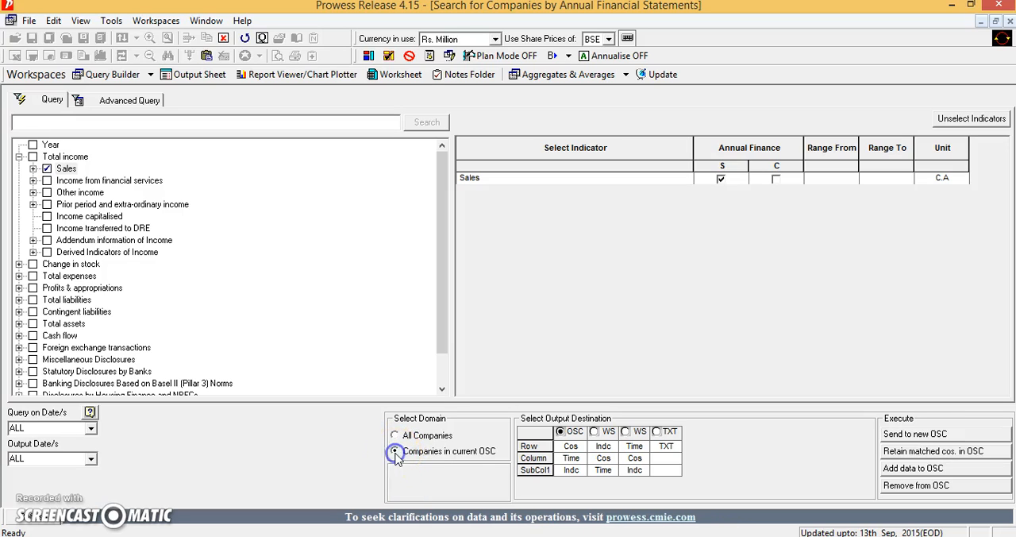
{"action": "left_click", "coordinate": [394, 451]}
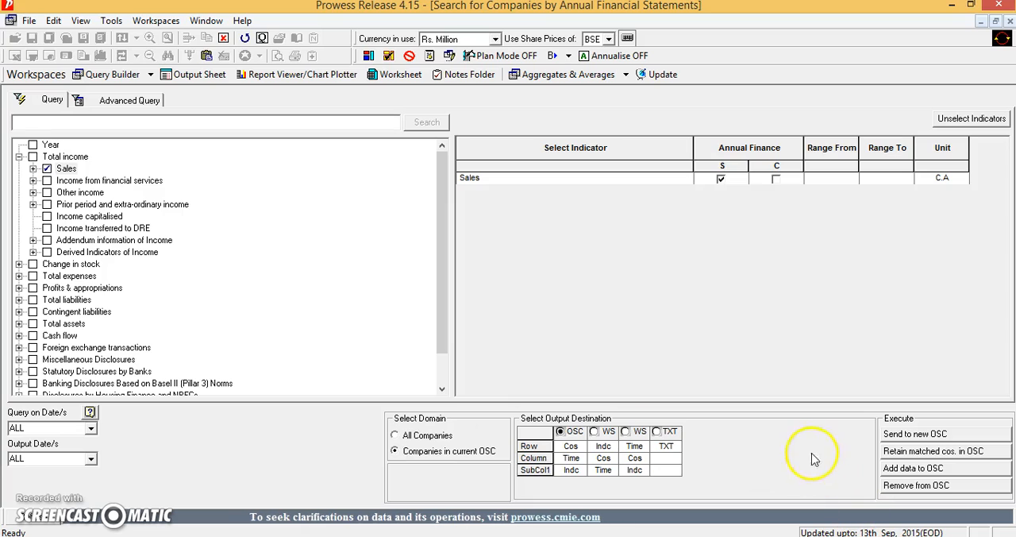
{"action": "mouse_move", "coordinate": [924, 482]}
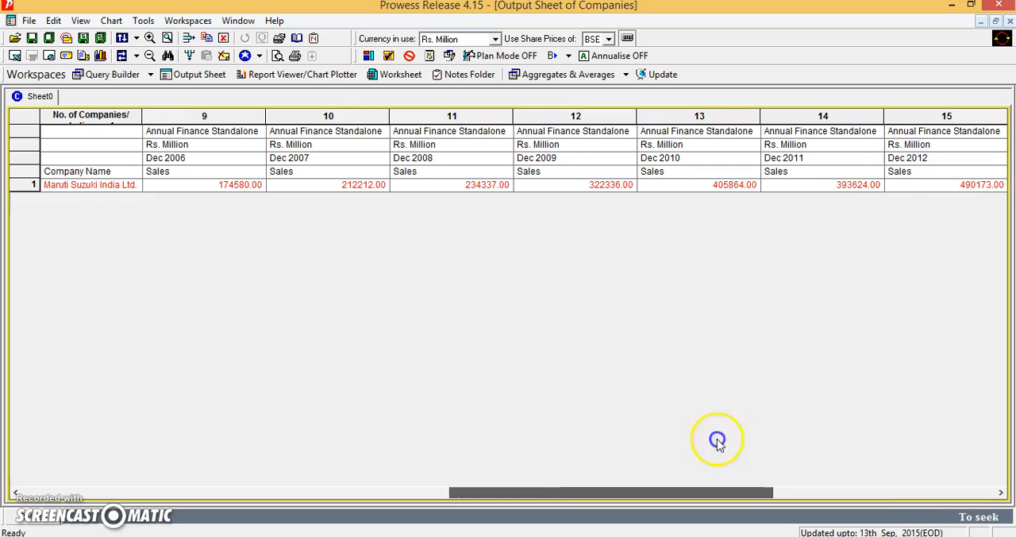
Scroll the output sheet right to review the yearly Sales columns from Dec 1998 onward
{"action": "scroll", "scroll_direction": "right", "scroll_amount": 3}
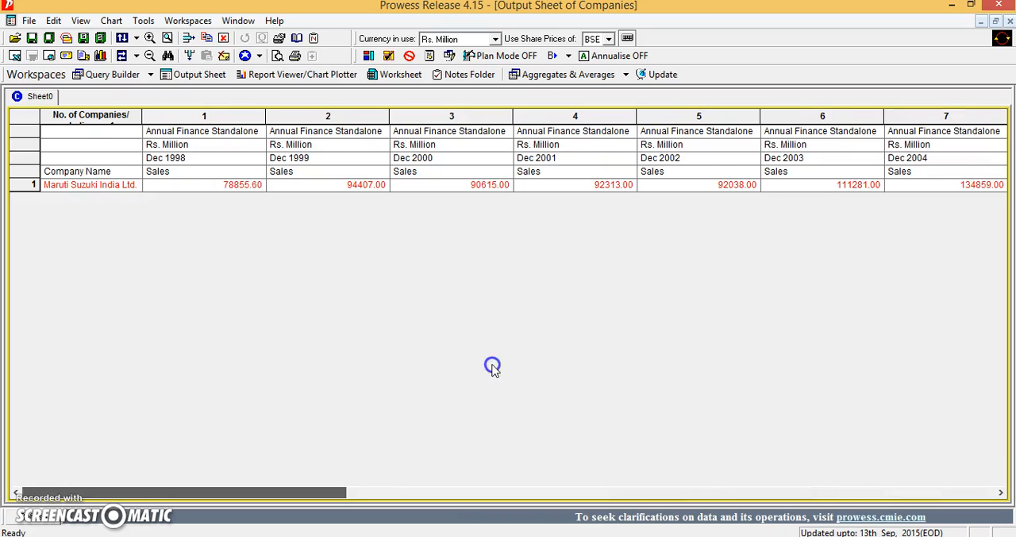
{"action": "mouse_move", "coordinate": [443, 359]}
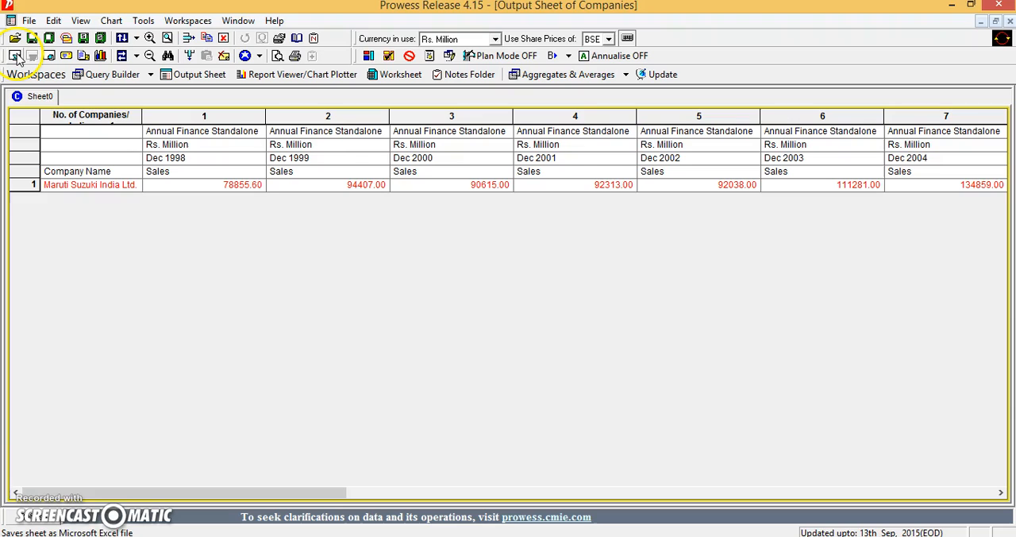
Save the output sheet as Excel file 'MarutiSuzukiSales' in Documents
{"action": "left_click", "coordinate": [19, 54]}
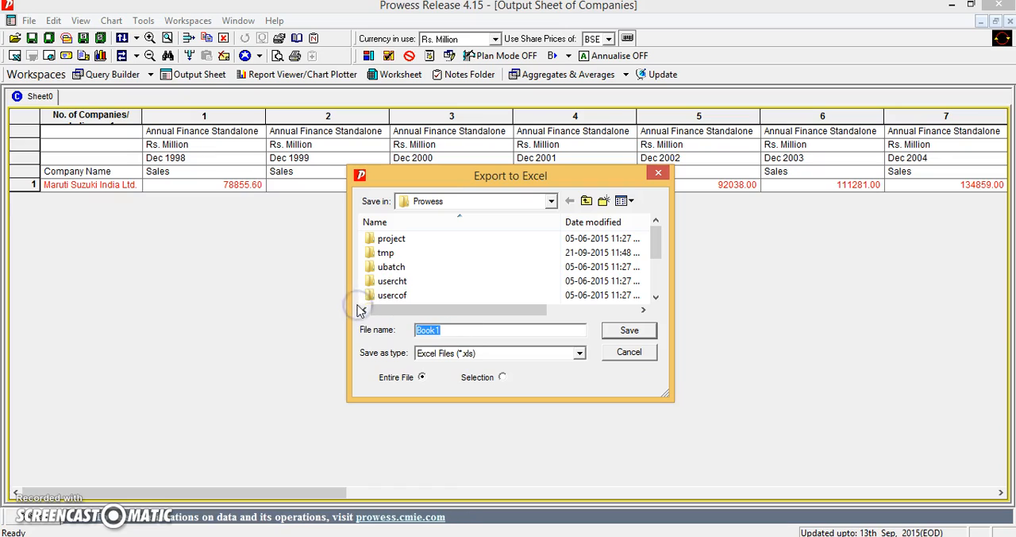
{"action": "type", "text": "MarutiZ"}
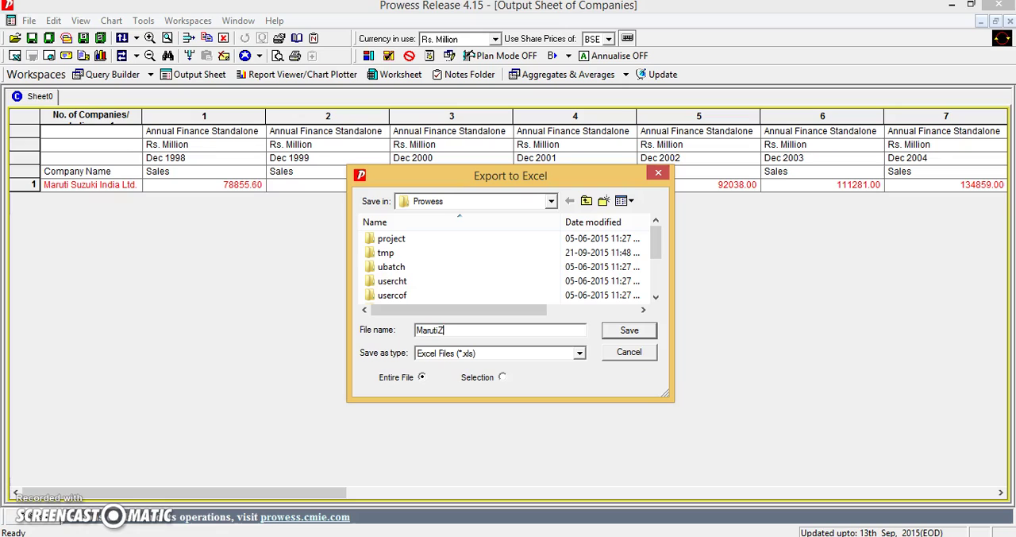
{"action": "mouse_move", "coordinate": [359, 312]}
{"action": "type", "text": "Suzuki"}
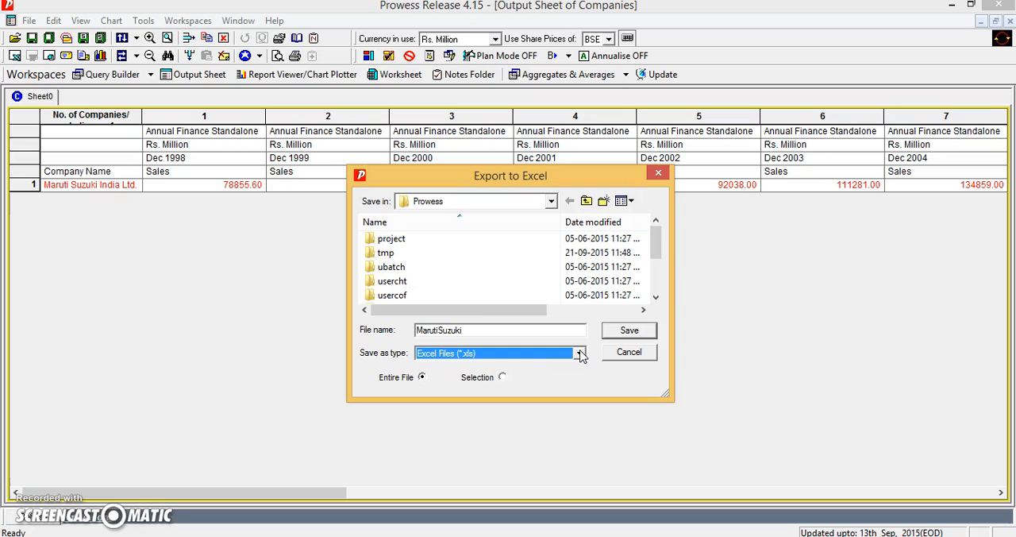
{"action": "mouse_move", "coordinate": [699, 334]}
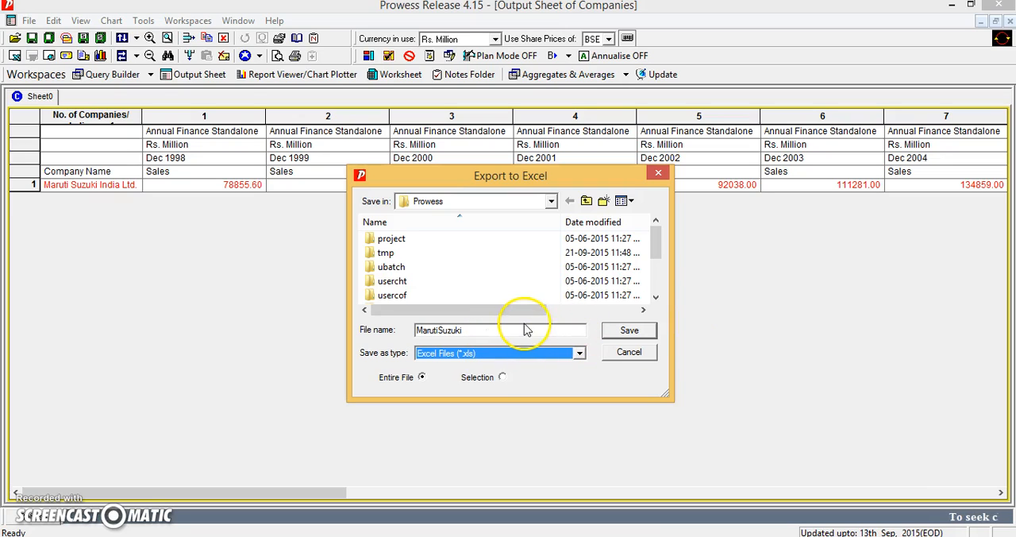
{"action": "left_click", "coordinate": [511, 330]}
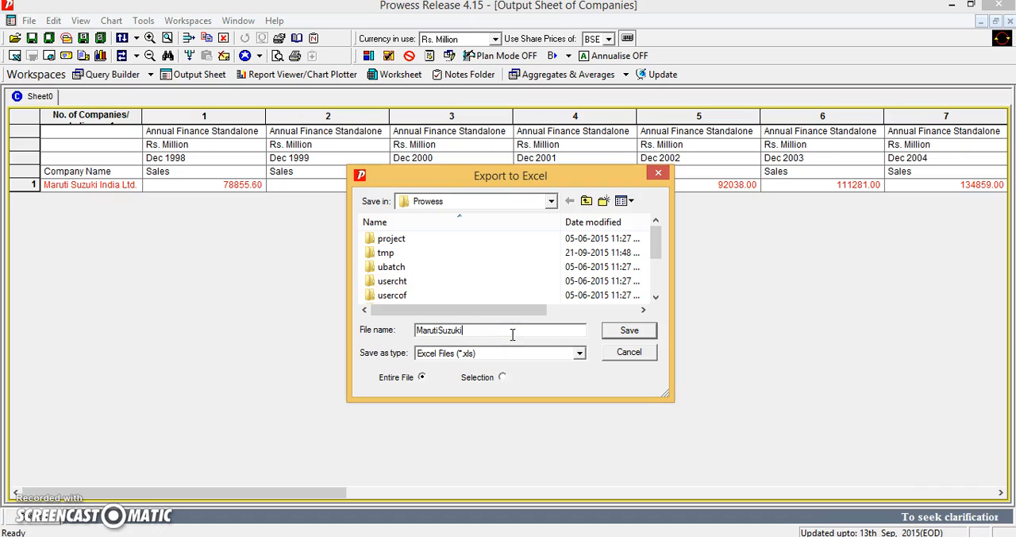
{"action": "type", "text": "Sales"}
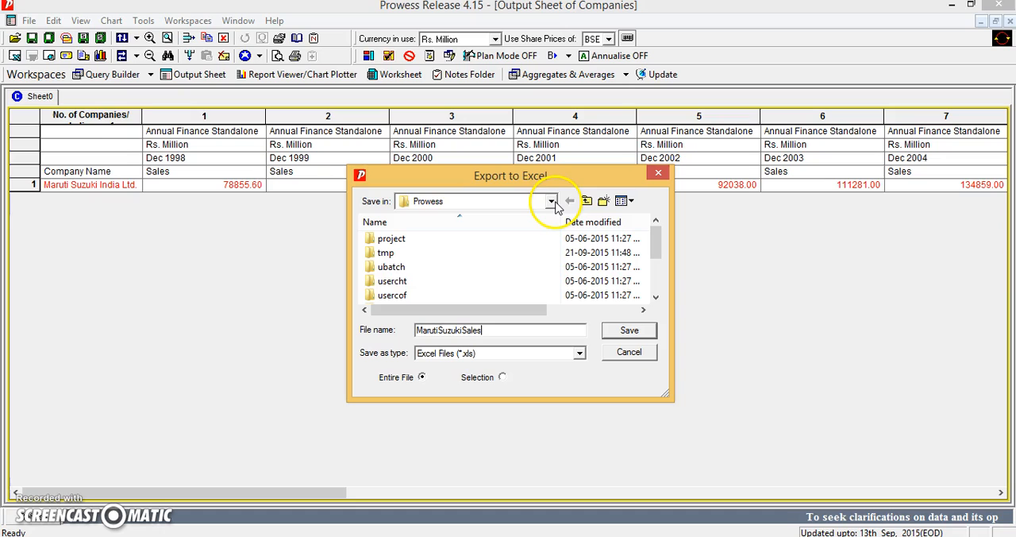
{"action": "left_click", "coordinate": [550, 200]}
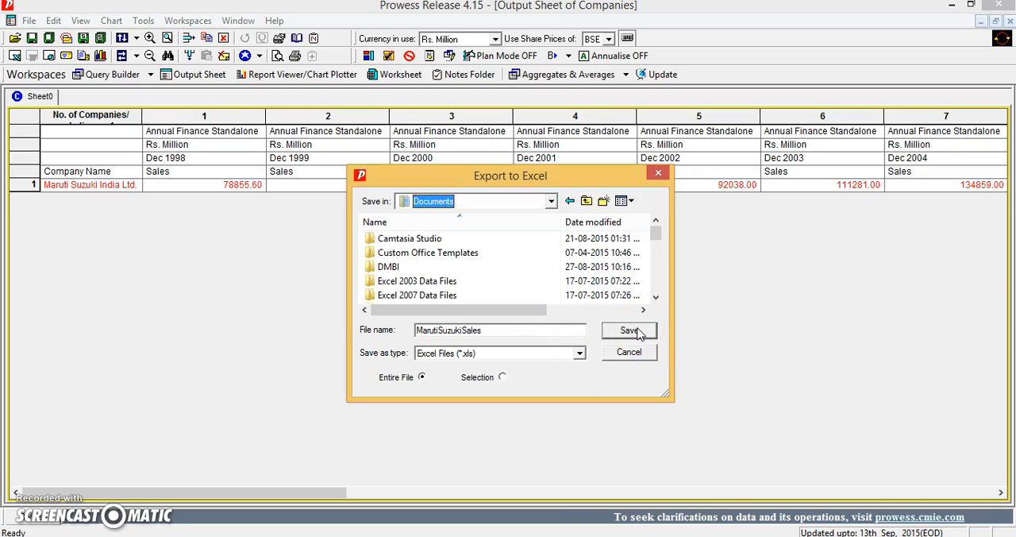
{"action": "left_click", "coordinate": [629, 331]}
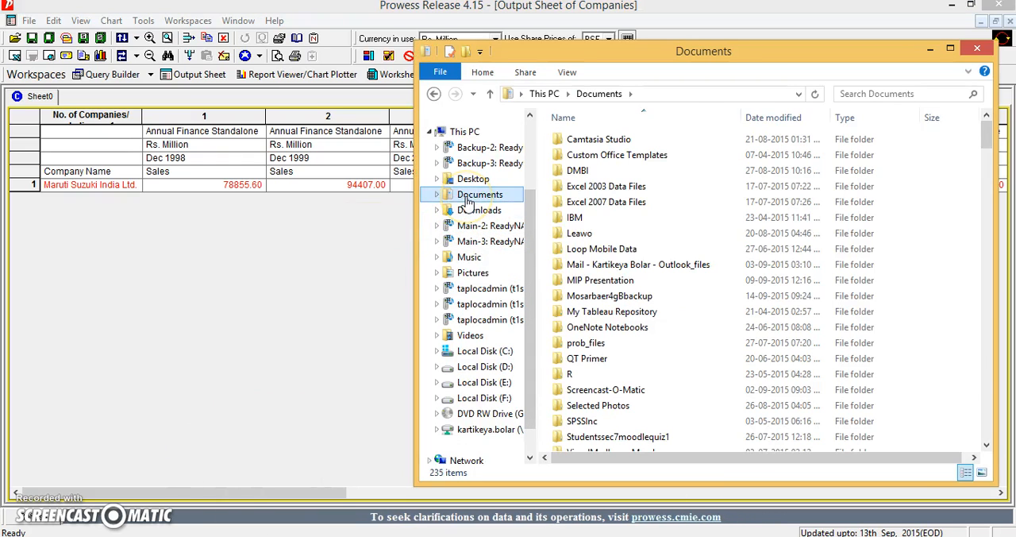
Open the MarutiSuzukiSales workbook from the Documents folder in Excel
{"action": "left_click", "coordinate": [639, 264]}
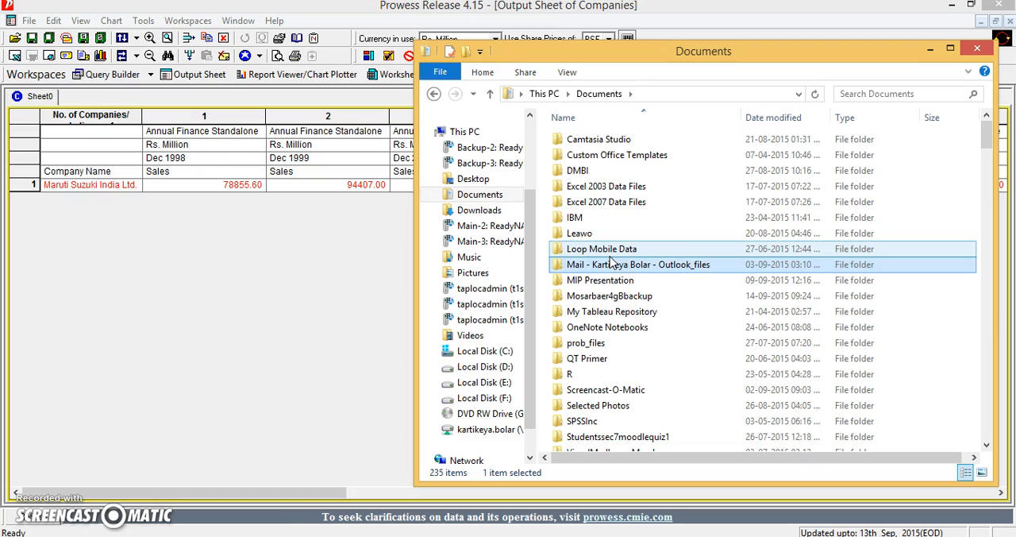
{"action": "scroll", "scroll_direction": "down", "scroll_amount": 3}
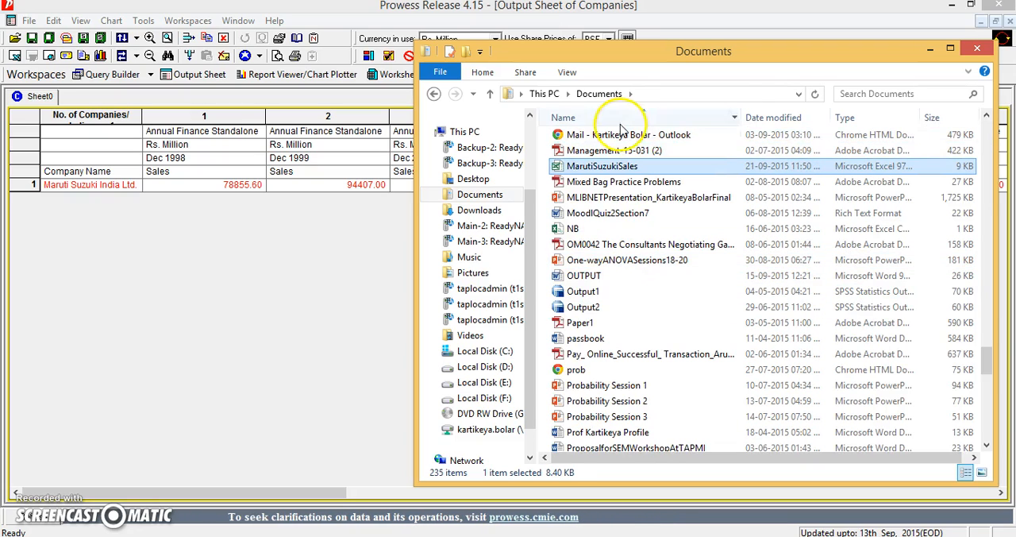
{"action": "double_click", "coordinate": [602, 167]}
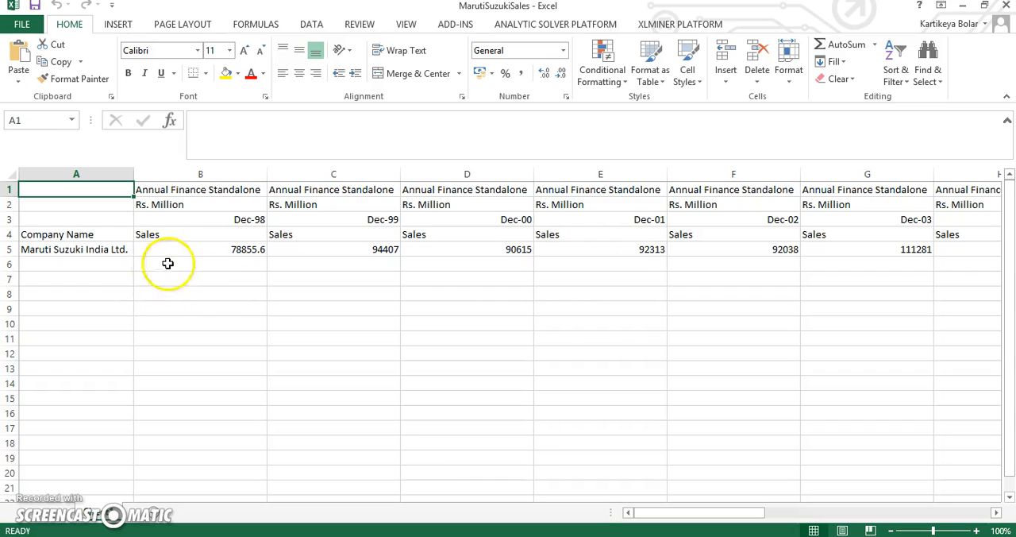
{"action": "left_click", "coordinate": [181, 248]}
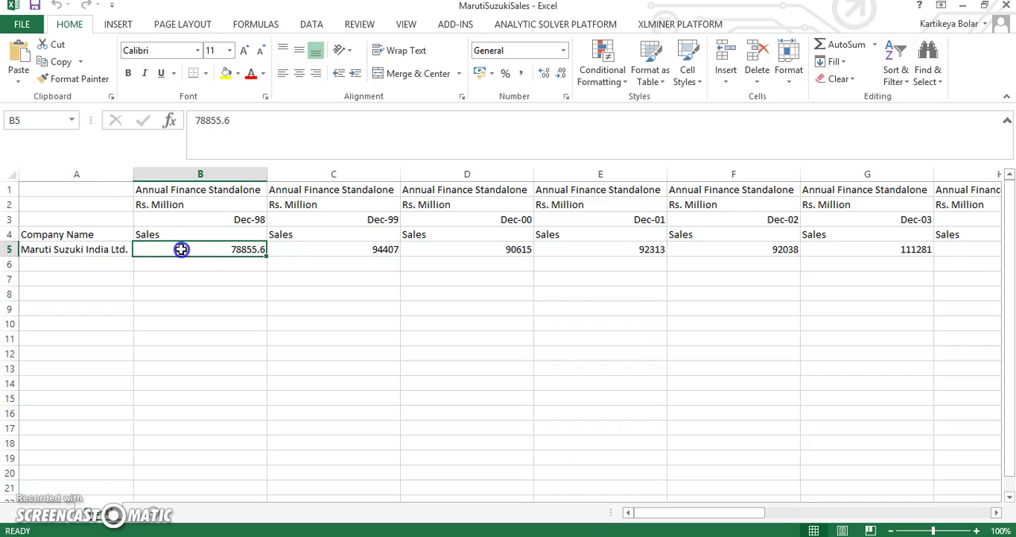
{"action": "left_click", "coordinate": [600, 248]}
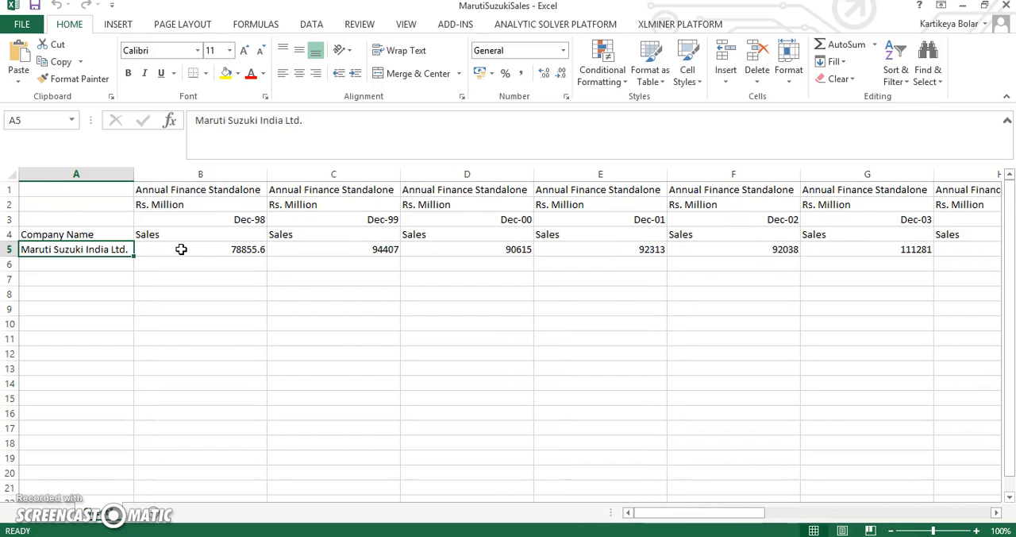
{"action": "left_click", "coordinate": [334, 247]}
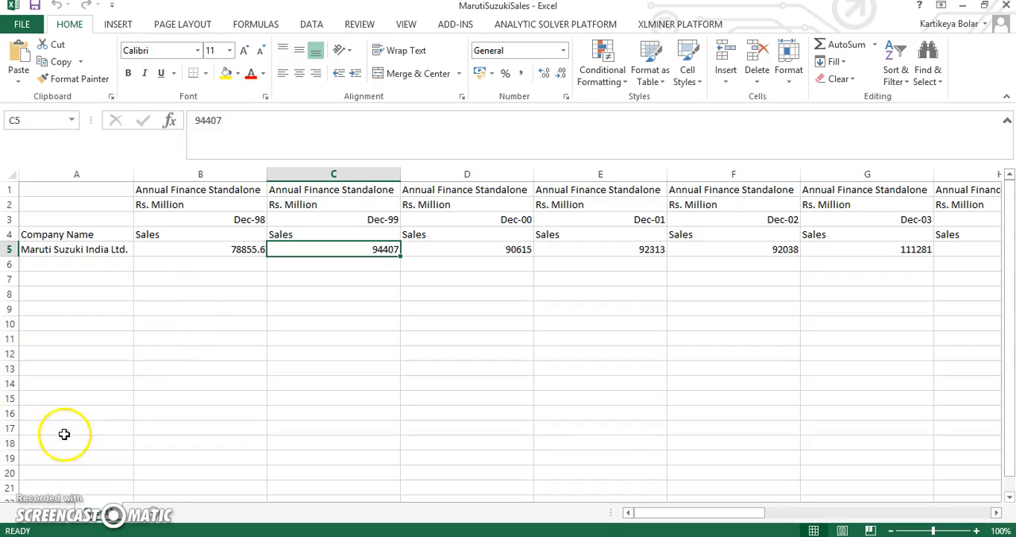
{"action": "mouse_move", "coordinate": [41, 495]}
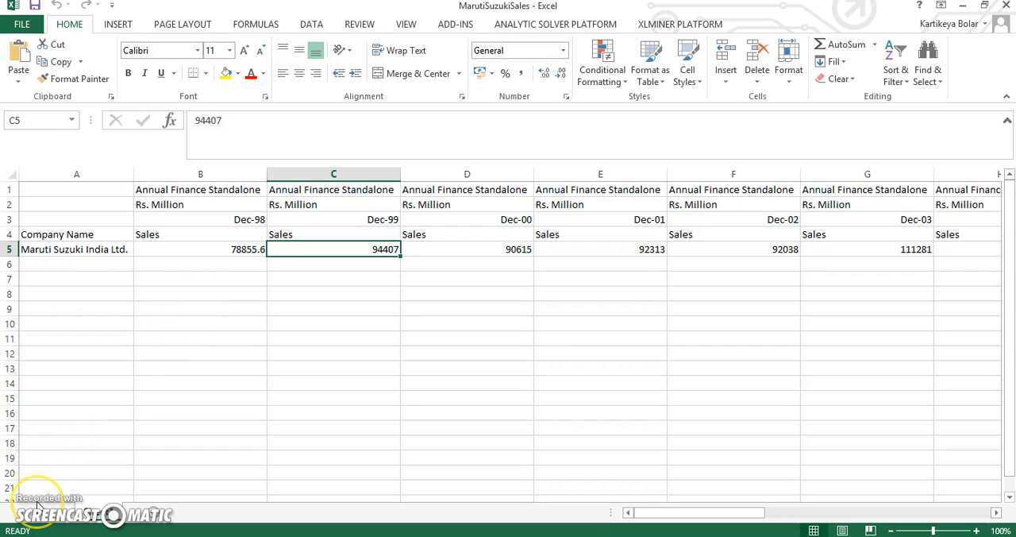